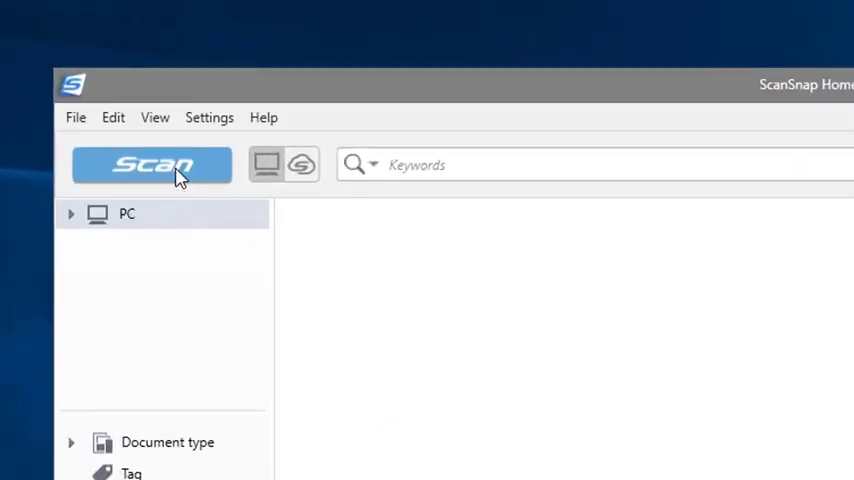
Step: Open the Scan window and start adding a new scan profile
click(152, 164)
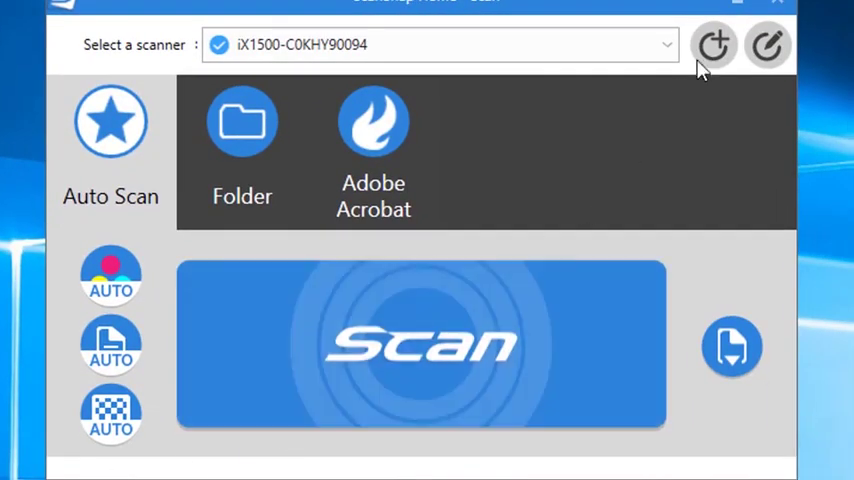
click(713, 45)
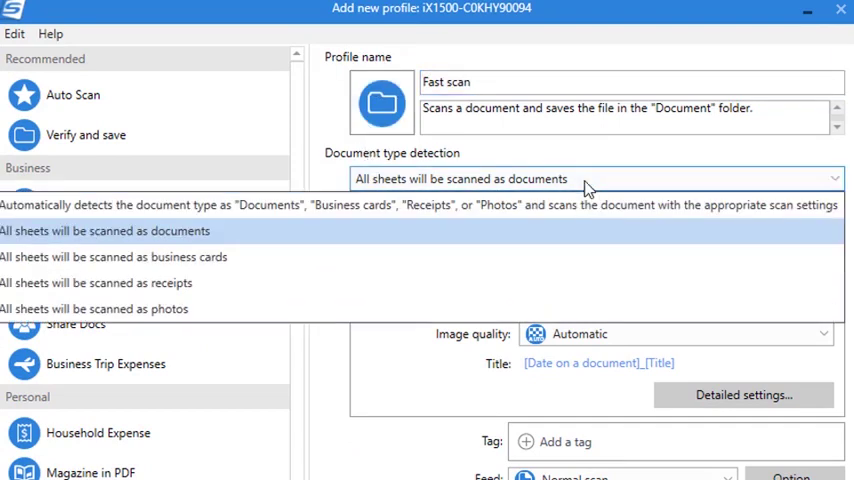
mouse_move(228, 240)
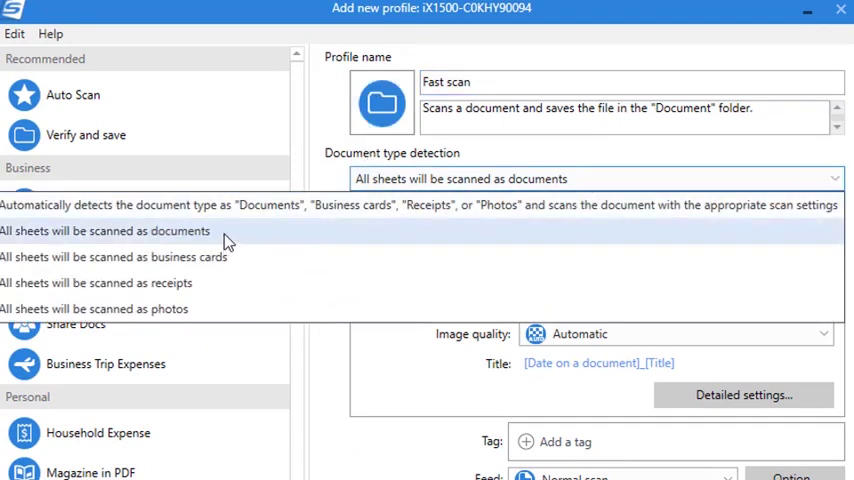
Step: Set document type detection to 'All sheets will be scanned as documents'
click(105, 231)
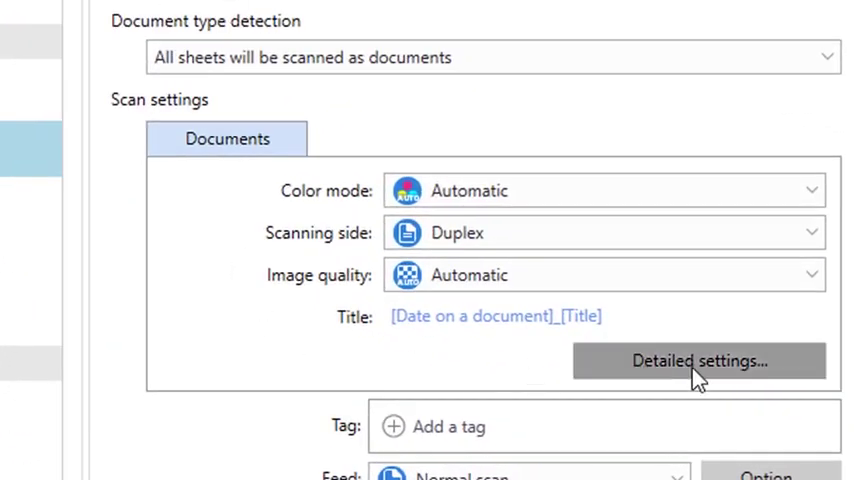
Step: In Detailed settings' Title tab, use the scanned date with hr/min/sec included
click(697, 361)
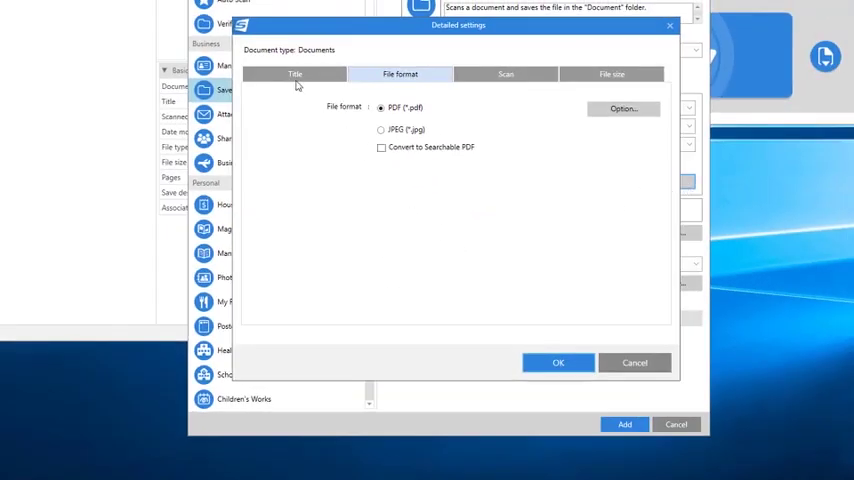
click(294, 73)
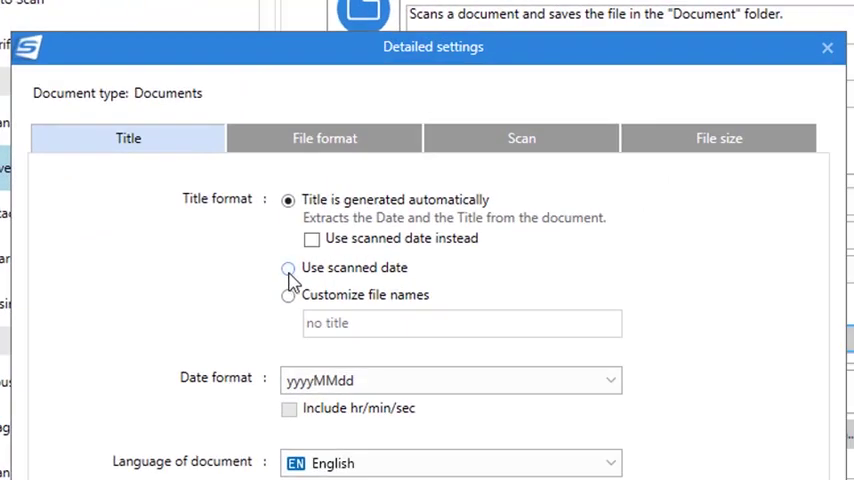
click(288, 267)
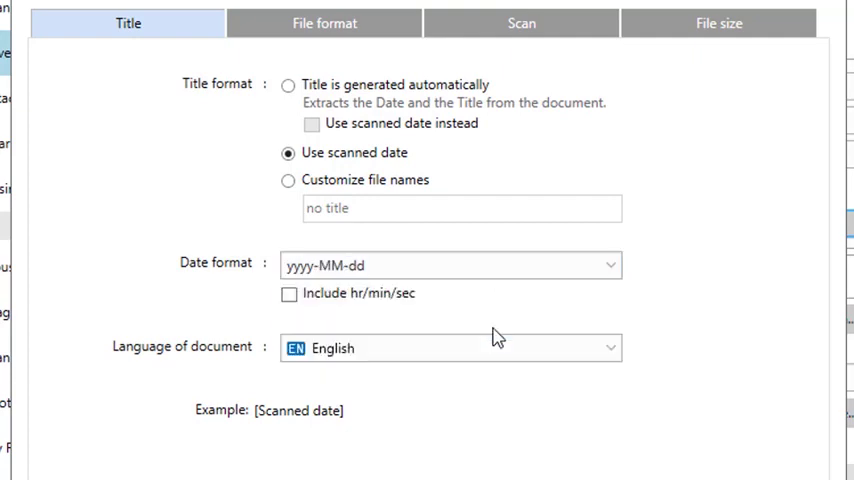
click(289, 294)
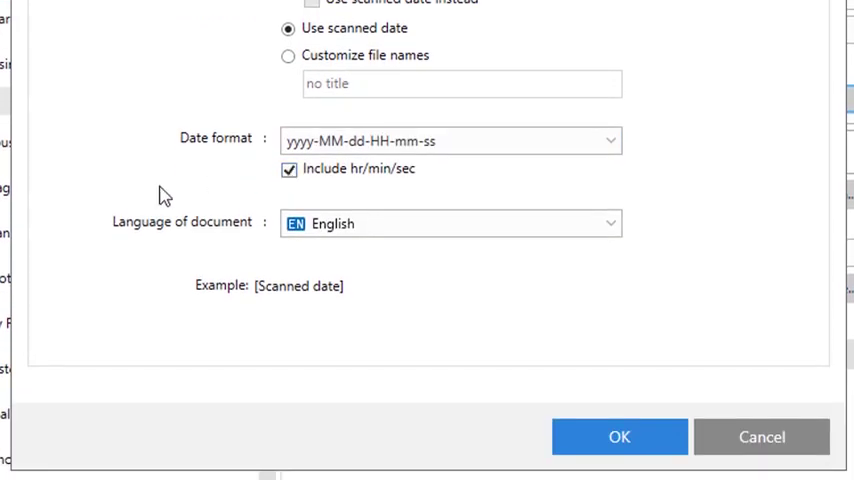
click(448, 223)
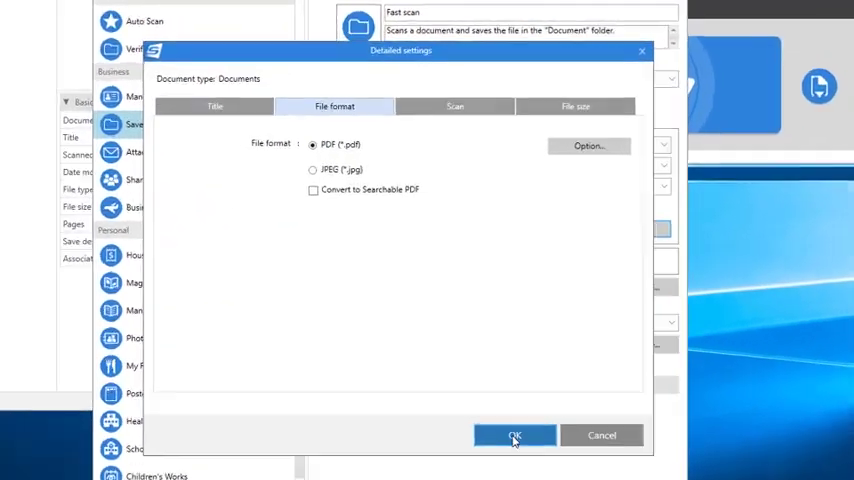
Step: Confirm the detailed settings and add the Fast scan profile
click(515, 435)
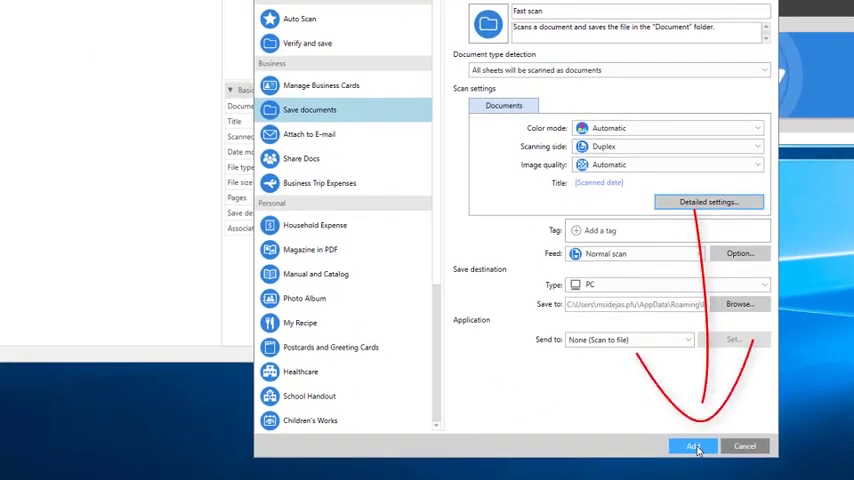
click(693, 445)
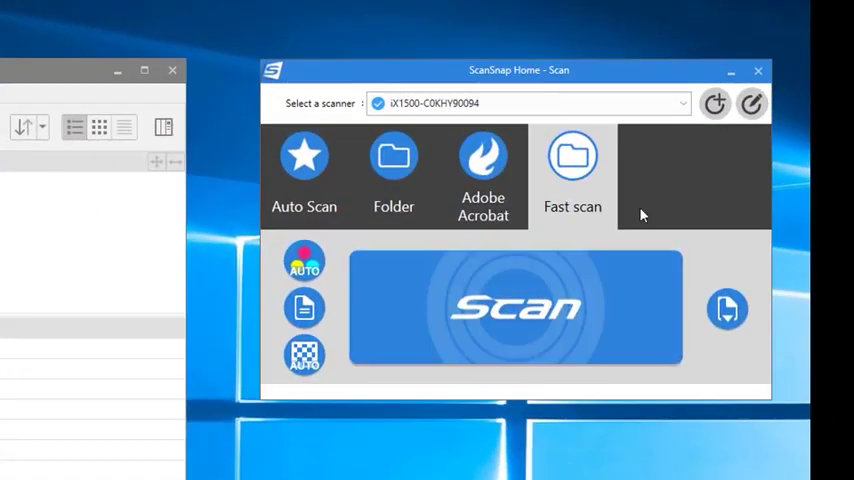
mouse_move(758, 71)
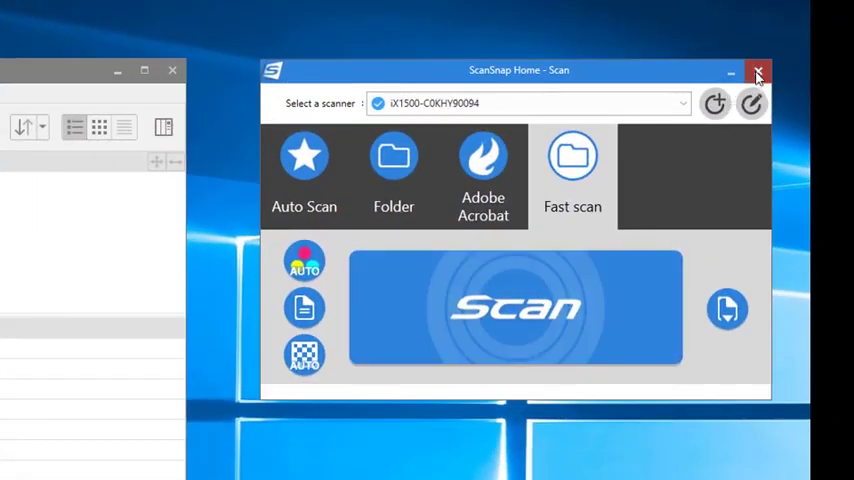
Step: Close the ScanSnap Home - Scan window
click(759, 73)
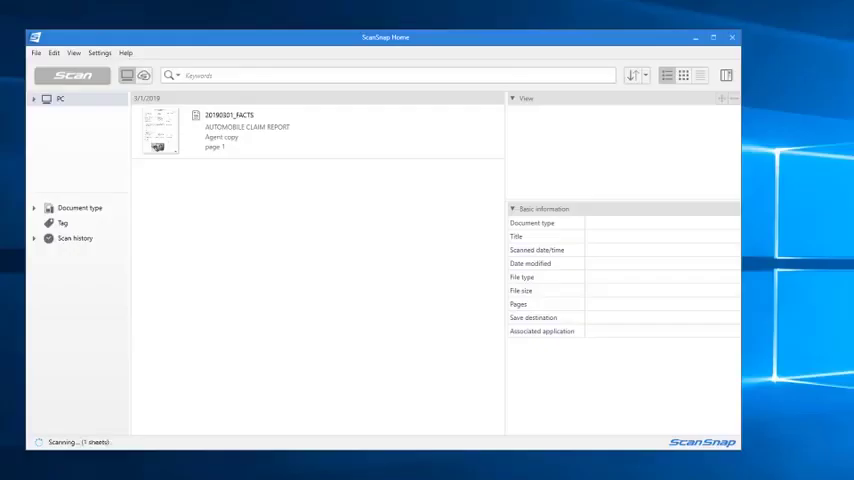